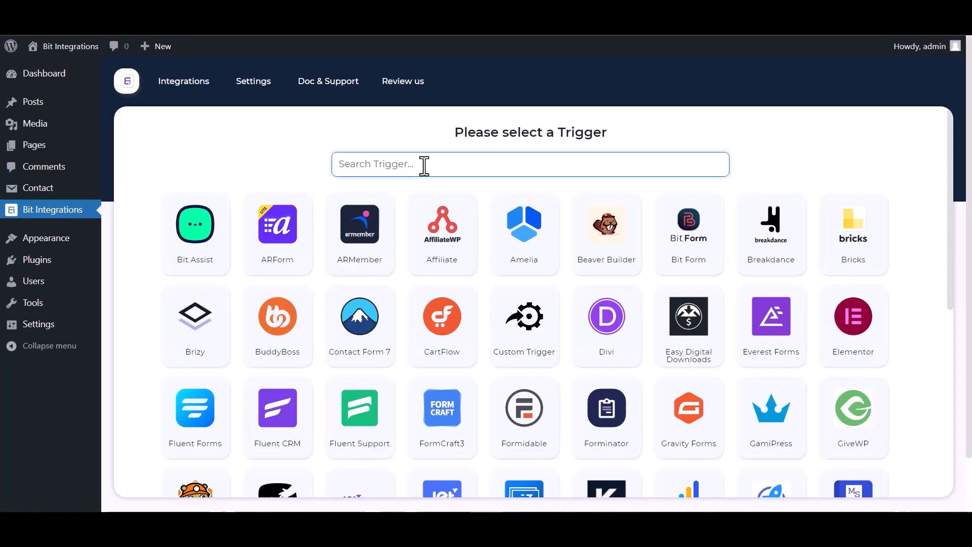
Step: Search 'con', make Contact Form 7 the trigger and select the form to use
{"action": "type", "text": "contact"}
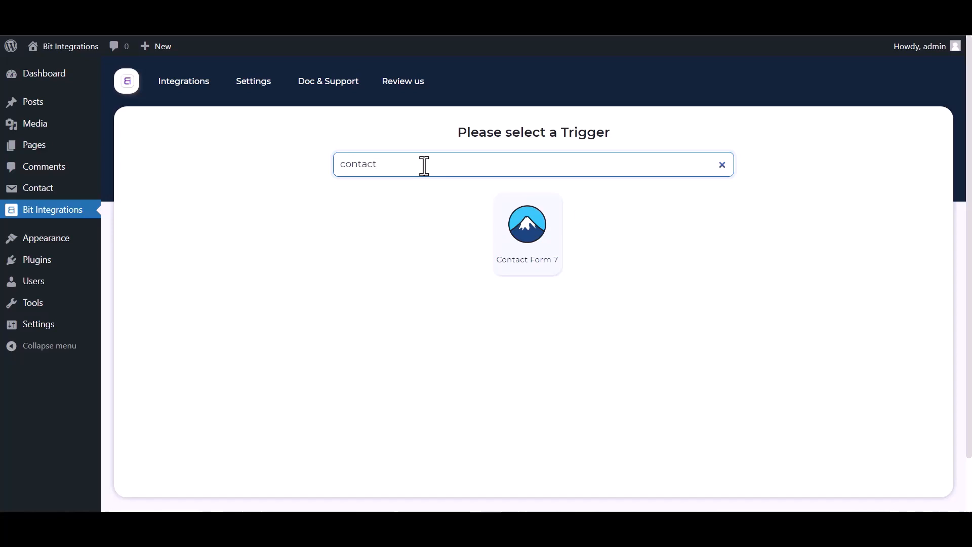
{"action": "left_click", "coordinate": [527, 233]}
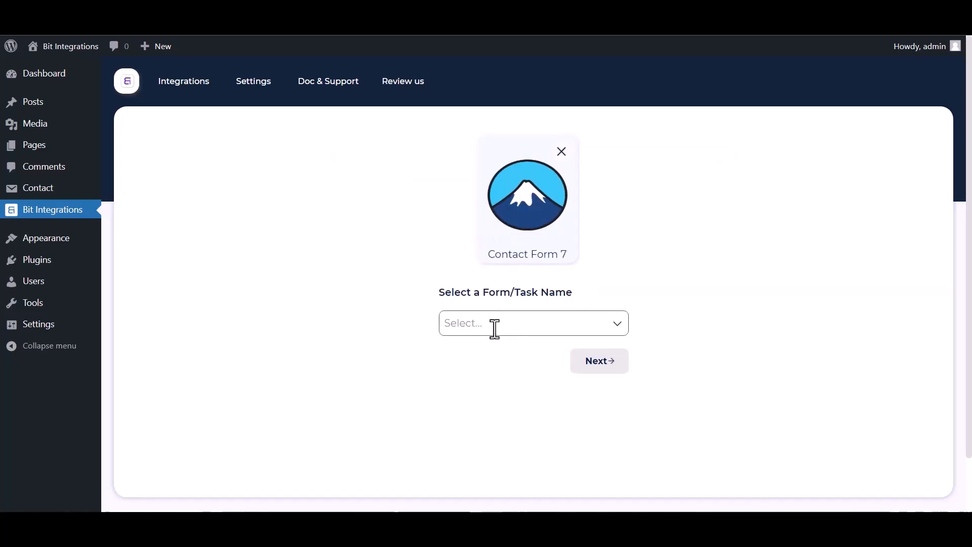
{"action": "left_click", "coordinate": [598, 361]}
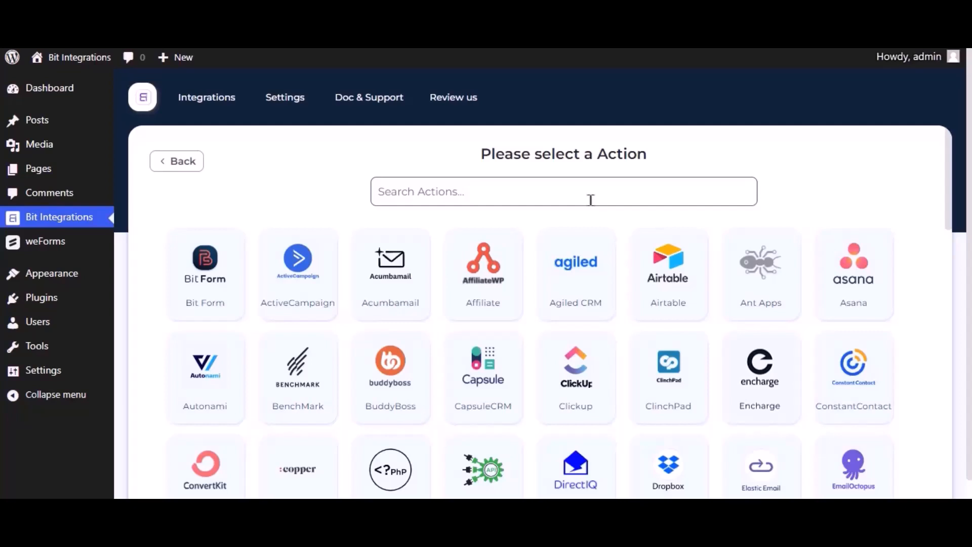
Step: Search 'mailjet', make Mailjet the action and go to its API token page
{"action": "left_click", "coordinate": [563, 192]}
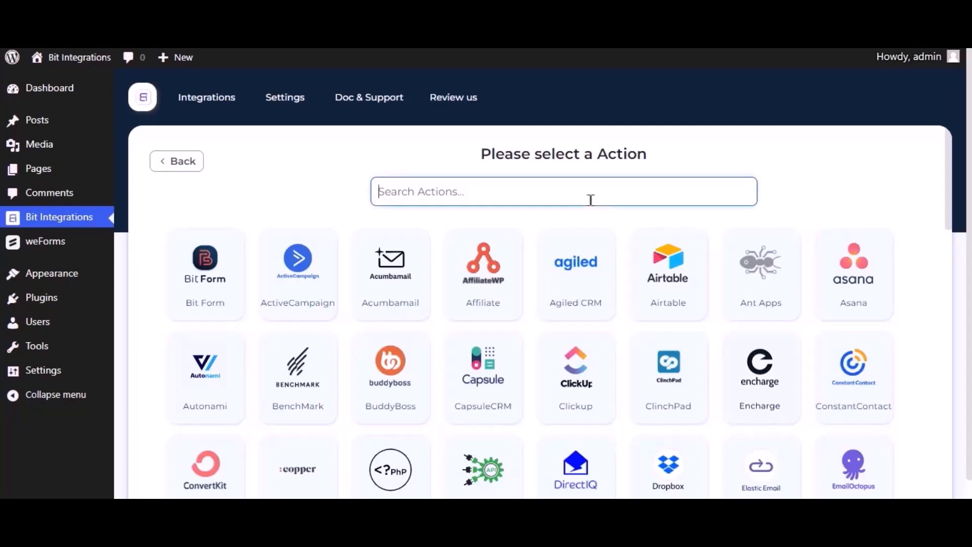
{"action": "type", "text": "mailjet"}
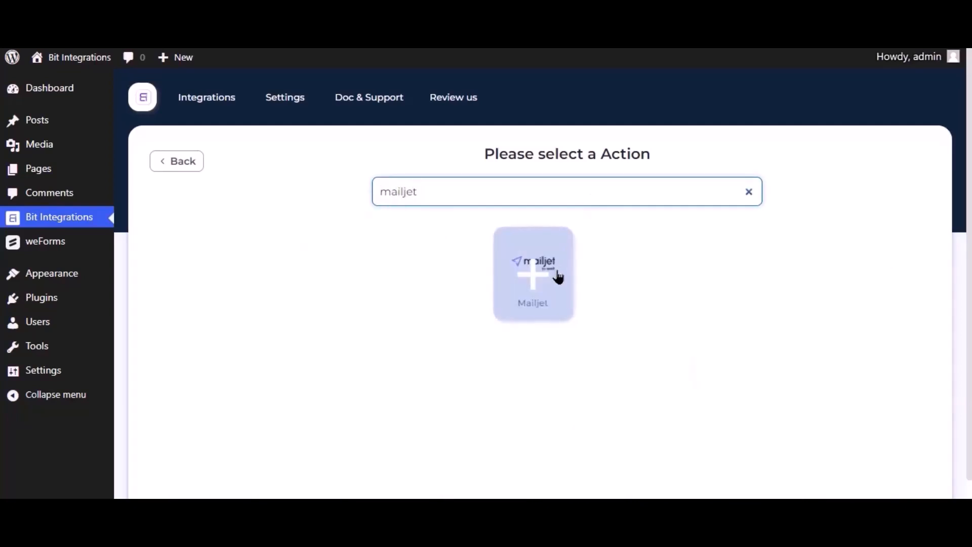
{"action": "left_click", "coordinate": [532, 275]}
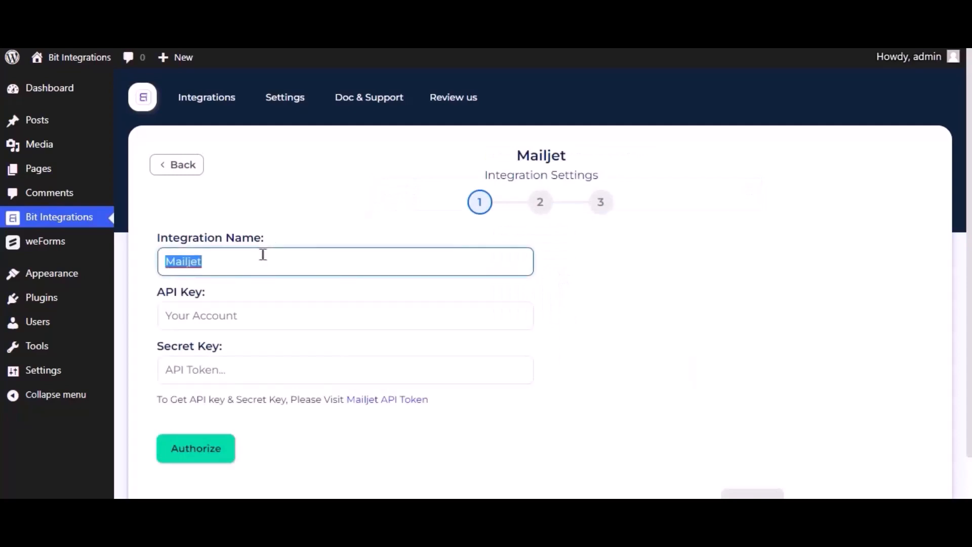
{"action": "mouse_move", "coordinate": [245, 264]}
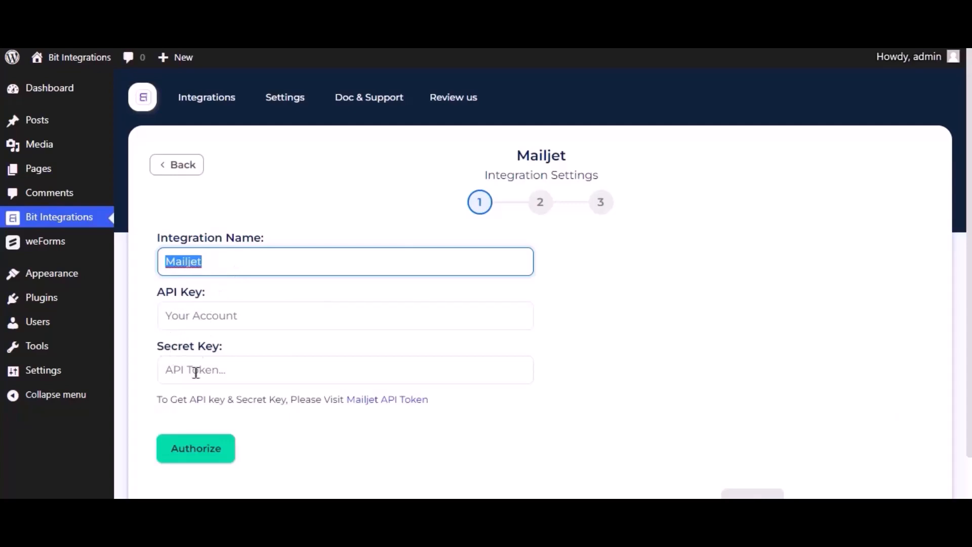
{"action": "mouse_move", "coordinate": [386, 407]}
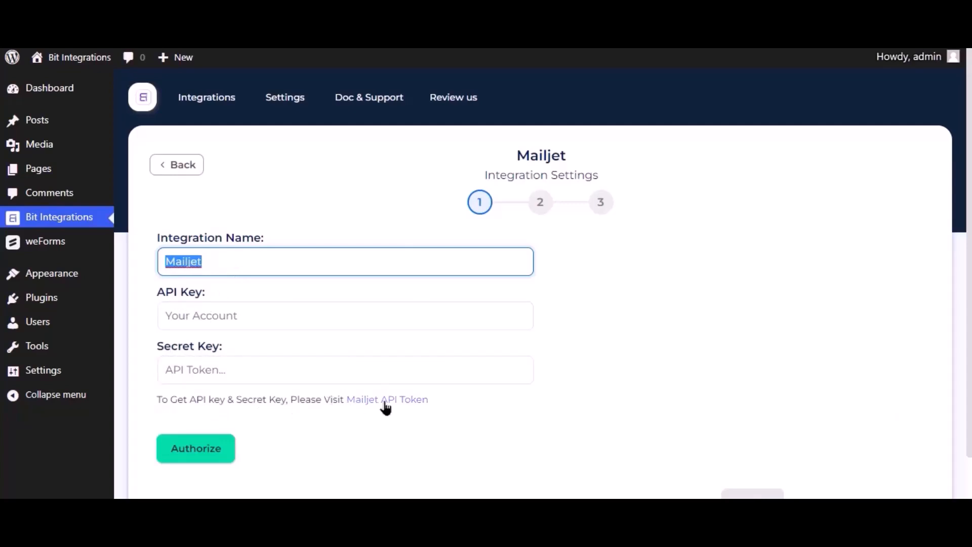
{"action": "left_click", "coordinate": [387, 399]}
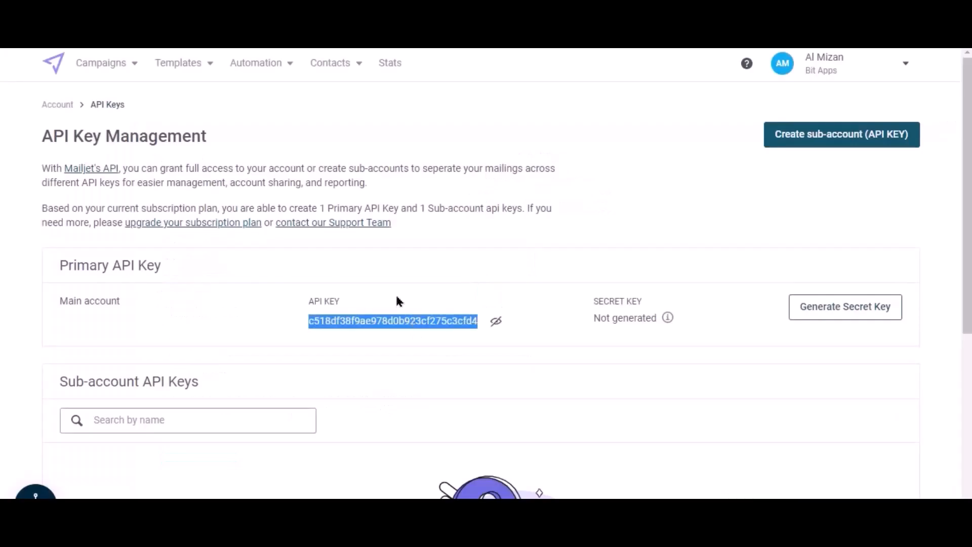
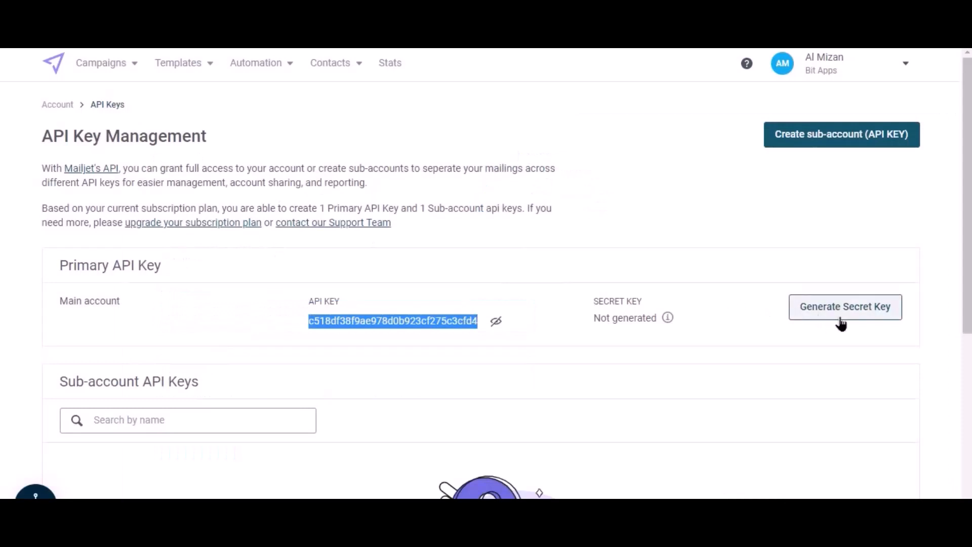
Step: Enter the Mailjet primary API key and generate a secret key for the main account
{"action": "left_click", "coordinate": [845, 305]}
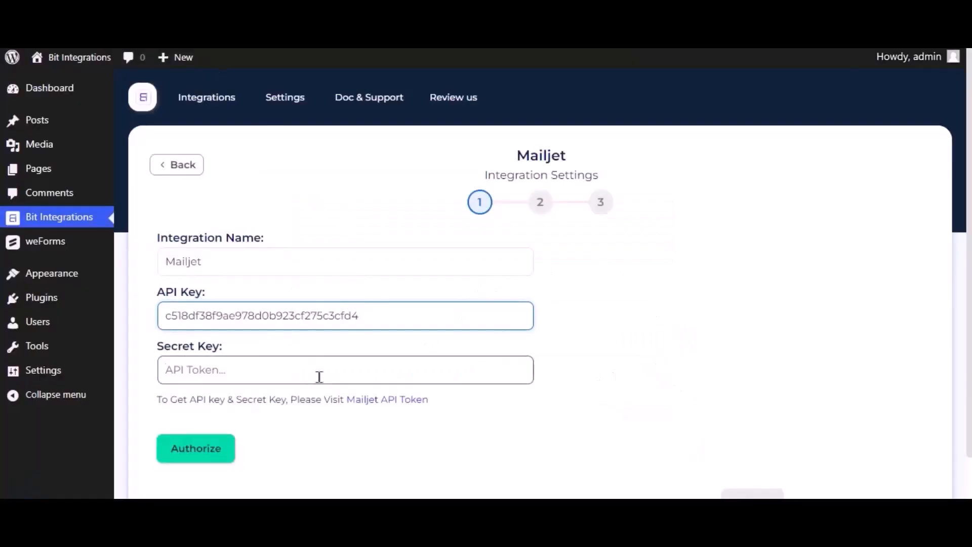
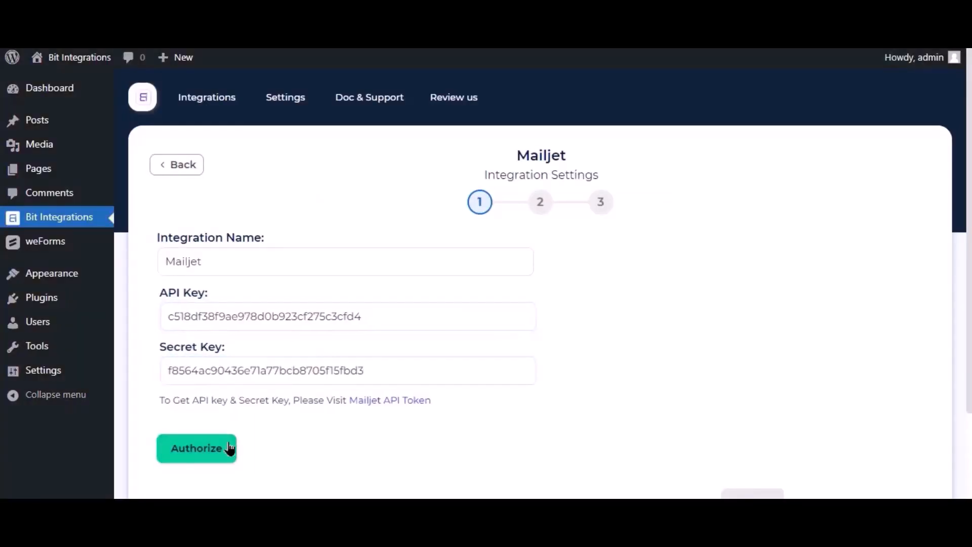
Step: Enter the secret key, authorize the Mailjet connection and continue to list selection
{"action": "left_click", "coordinate": [196, 448]}
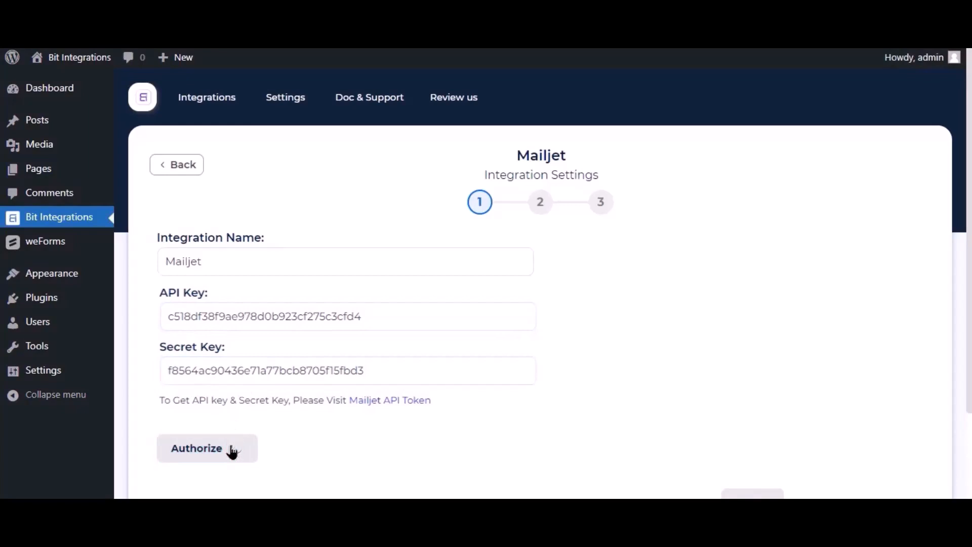
{"action": "left_click", "coordinate": [206, 448]}
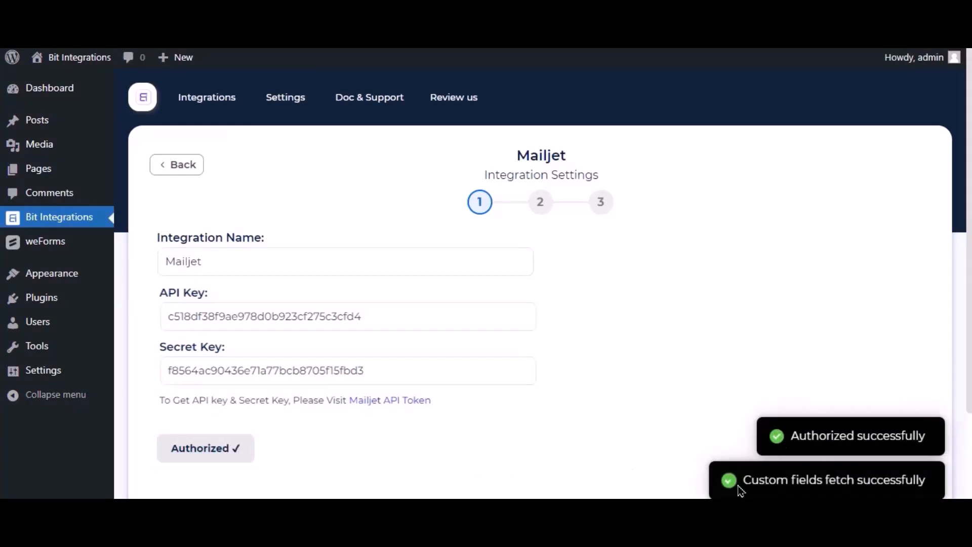
{"action": "left_click", "coordinate": [206, 448]}
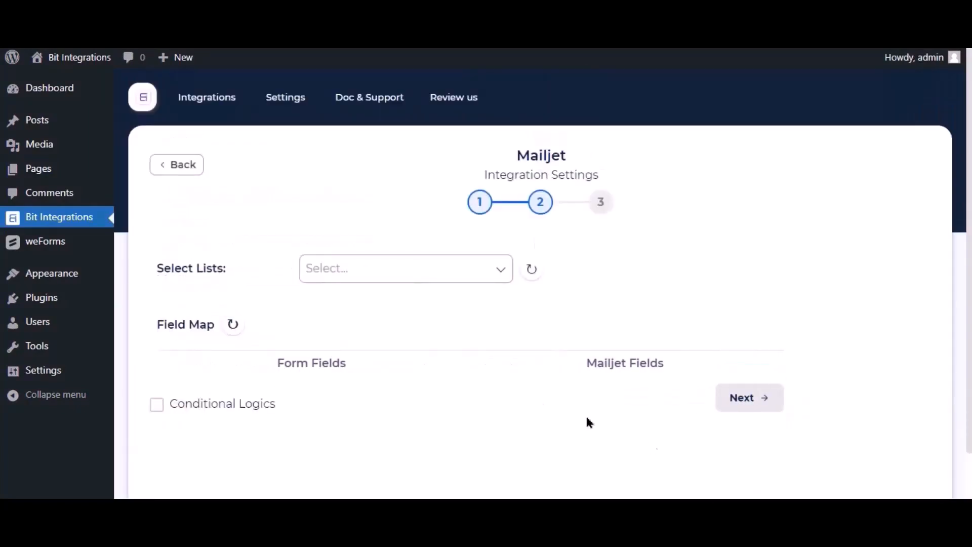
Step: Choose the Bit Integrations list, map Email and map the form's Name to Firstname
{"action": "left_click", "coordinate": [405, 268]}
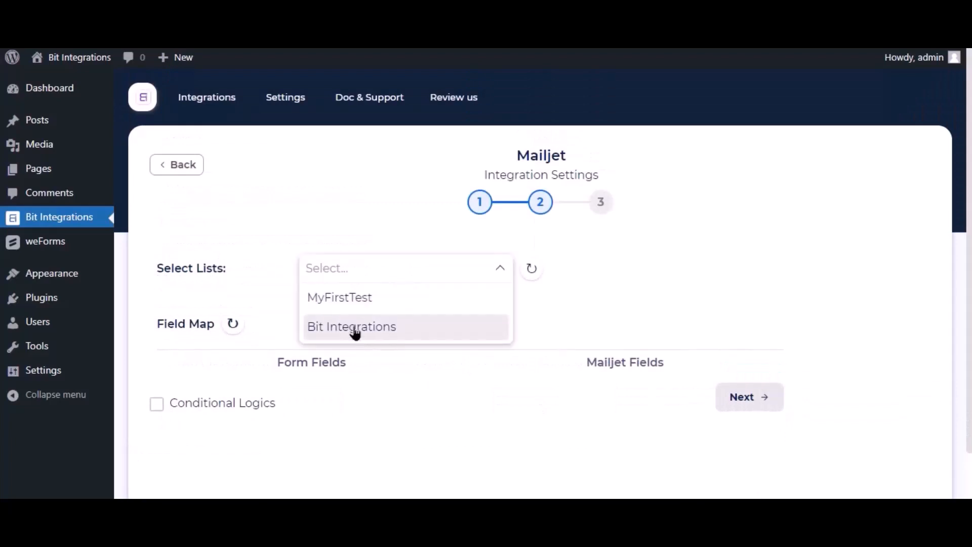
{"action": "left_click", "coordinate": [351, 328]}
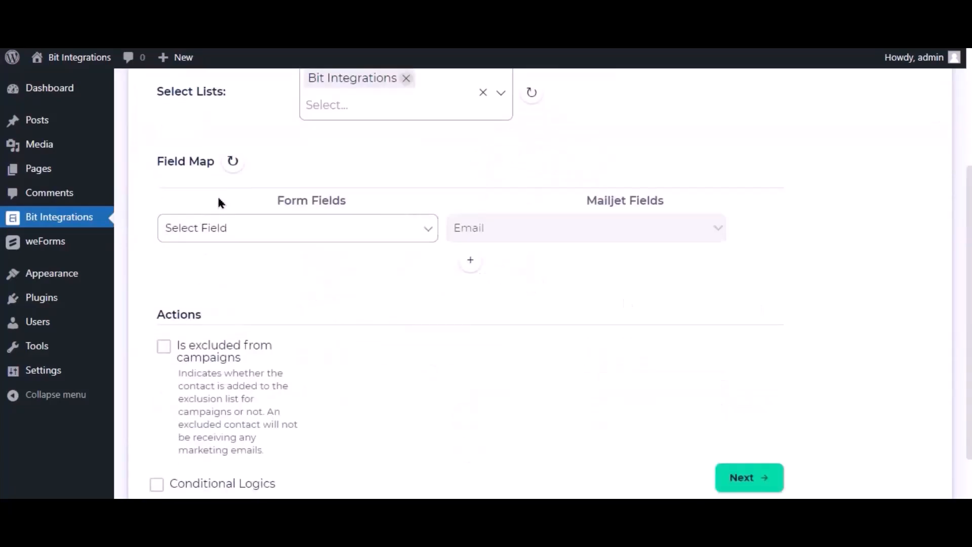
{"action": "left_click", "coordinate": [297, 228]}
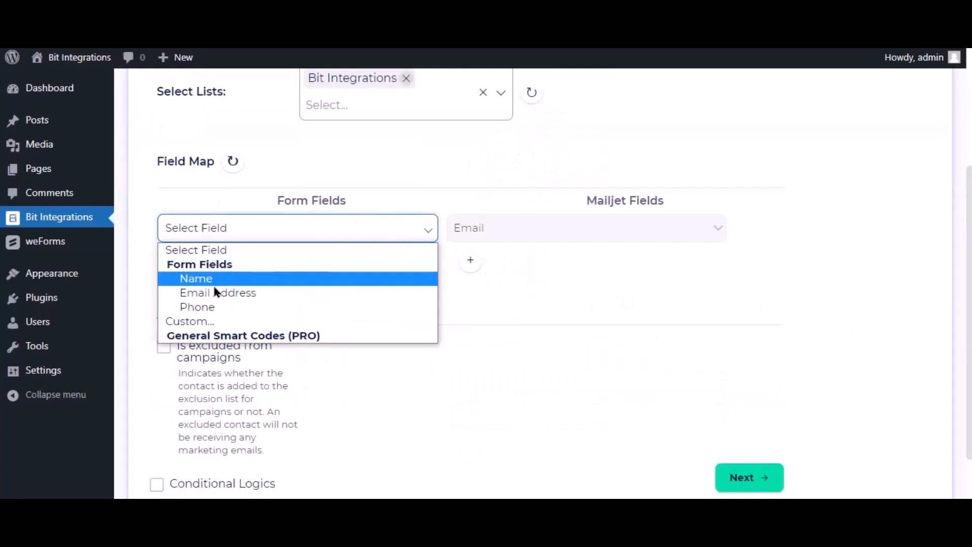
{"action": "left_click", "coordinate": [216, 292]}
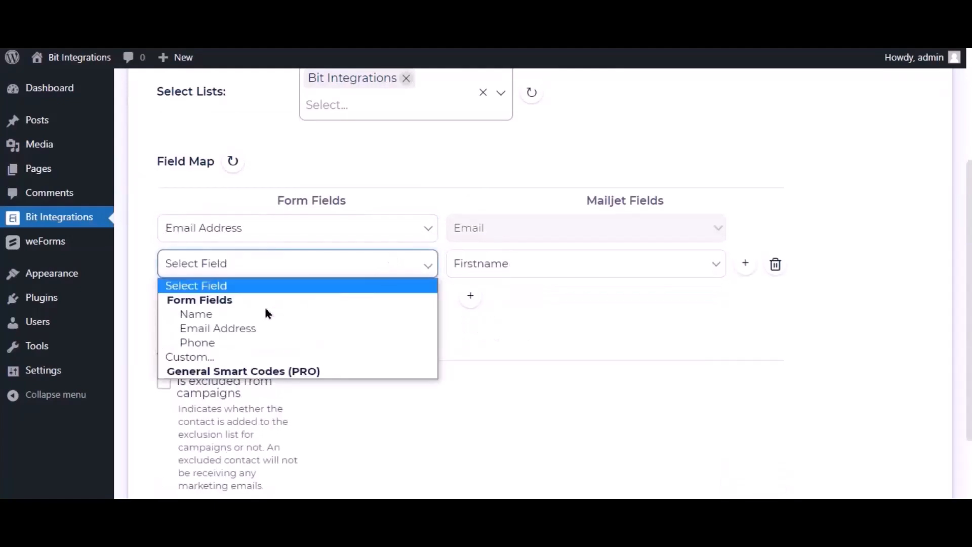
{"action": "left_click", "coordinate": [195, 314]}
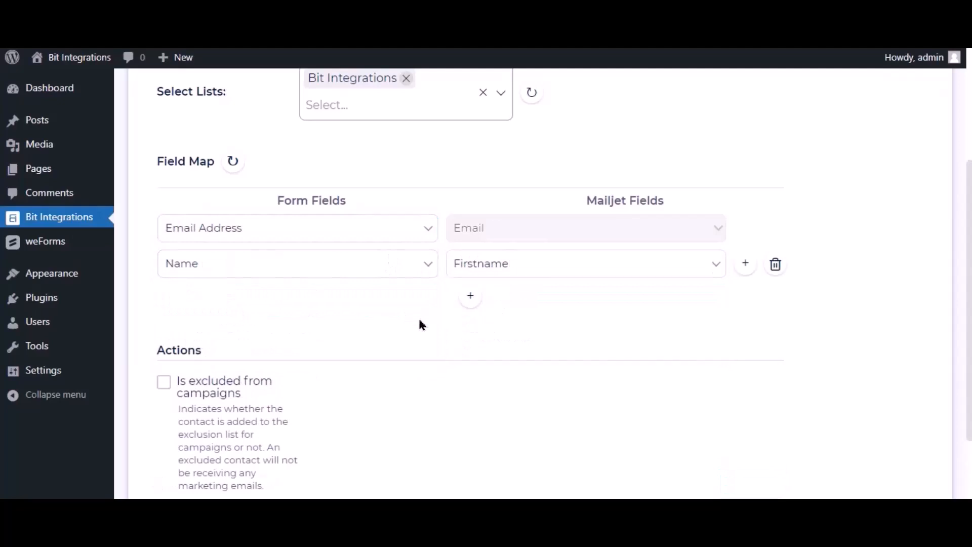
Step: Proceed to the final step and finish and save the Mailjet integration
{"action": "scroll", "scroll_direction": "down", "scroll_amount": 3}
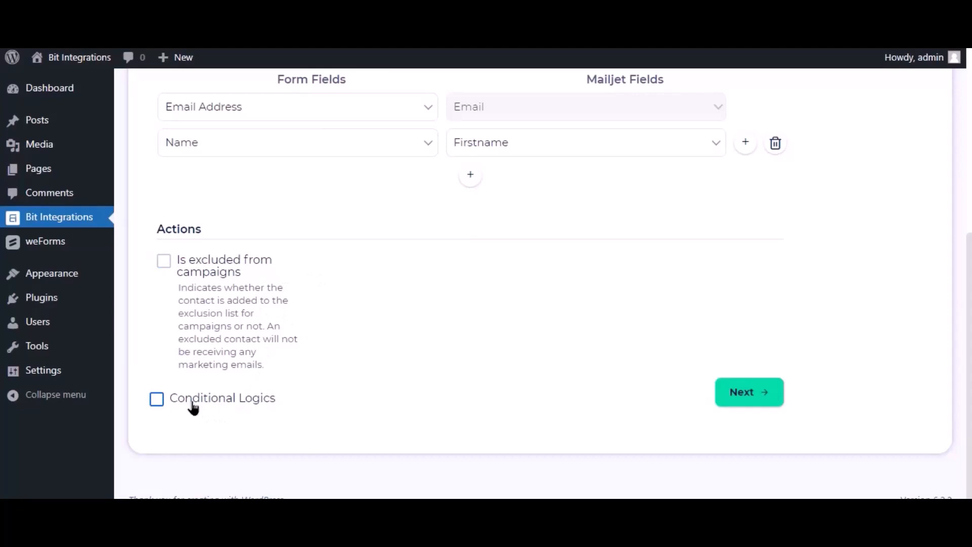
{"action": "left_click", "coordinate": [156, 399]}
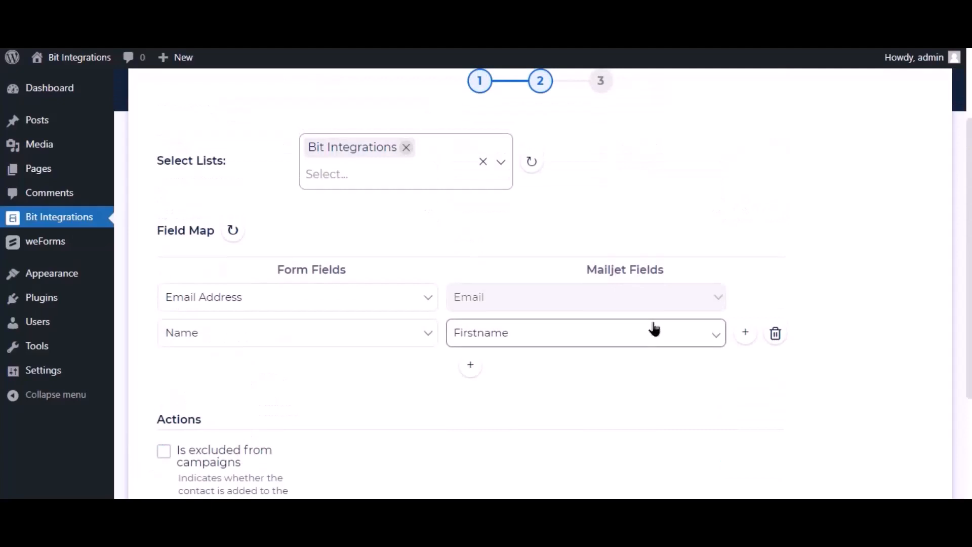
{"action": "scroll", "scroll_direction": "down", "scroll_amount": 3}
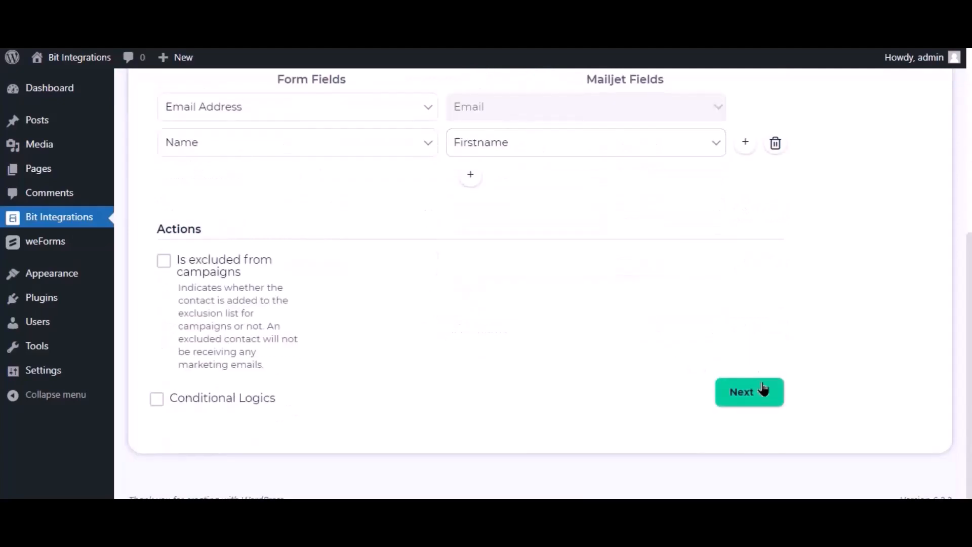
{"action": "left_click", "coordinate": [749, 391]}
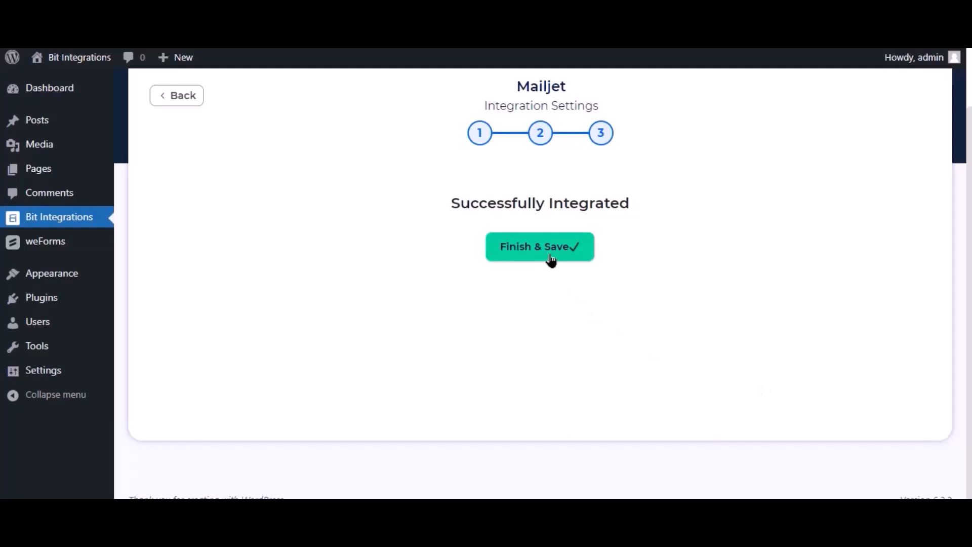
{"action": "left_click", "coordinate": [539, 247]}
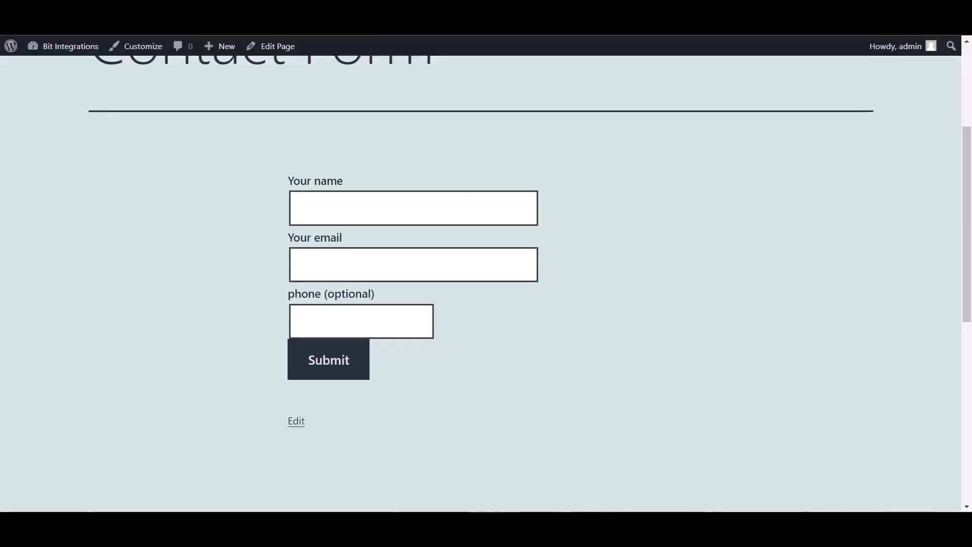
{"action": "left_click", "coordinate": [413, 208]}
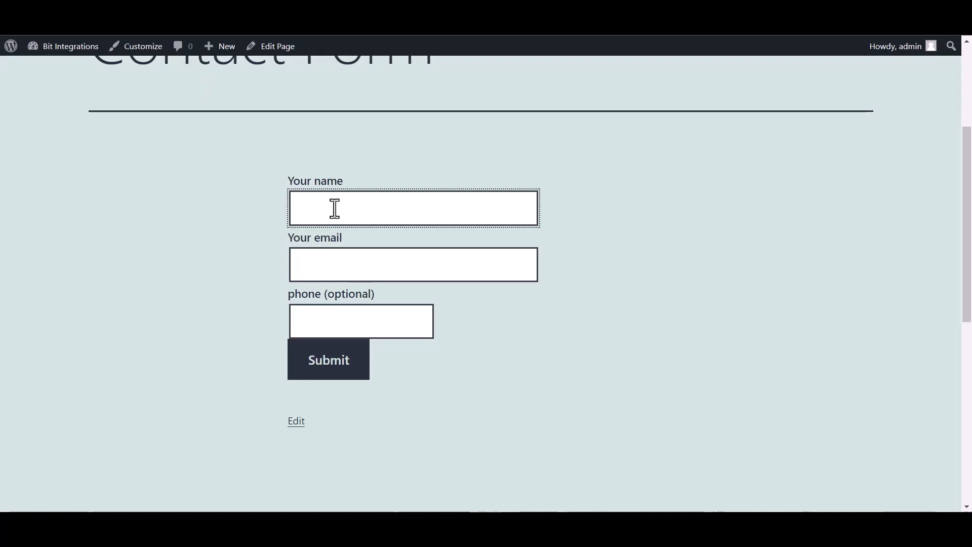
{"action": "type", "text": "Bit Integration"}
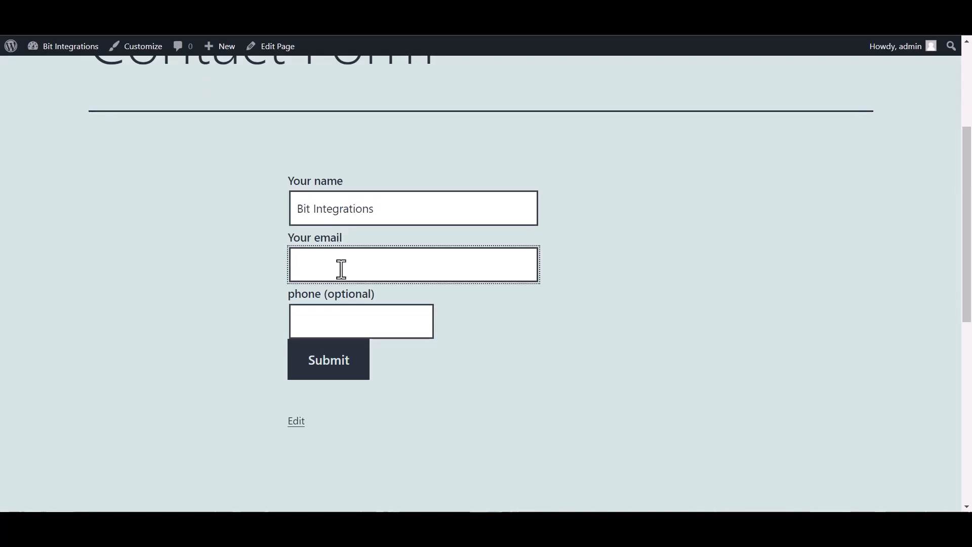
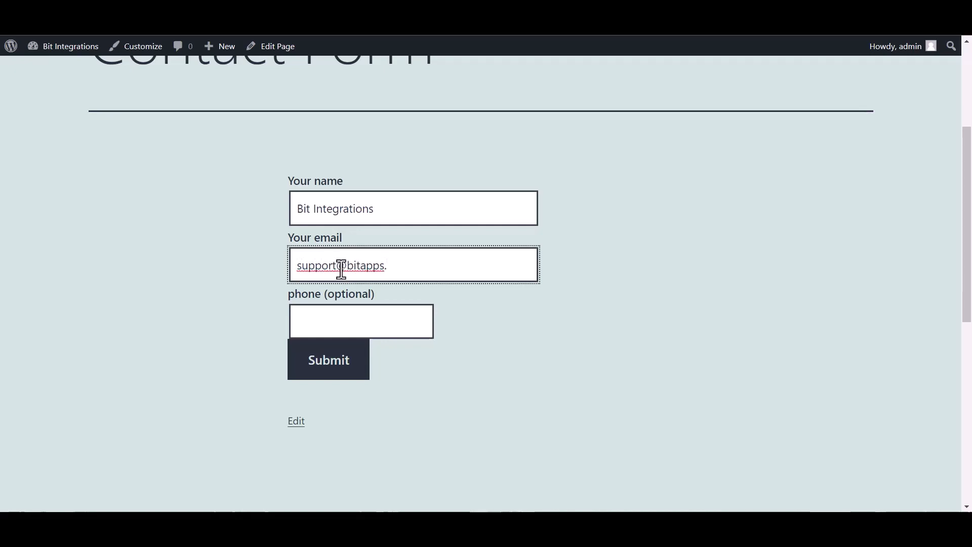
{"action": "type", "text": "444555666"}
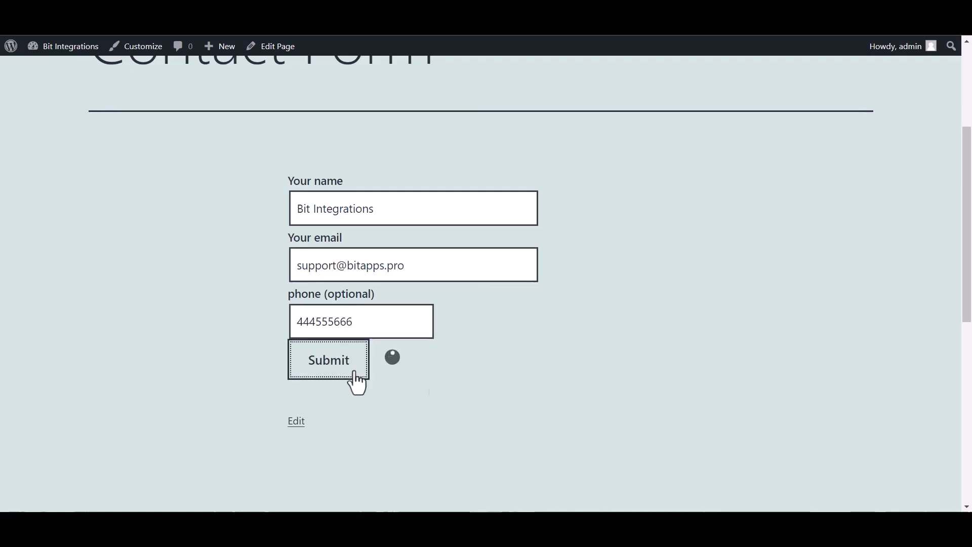
{"action": "left_click", "coordinate": [329, 360]}
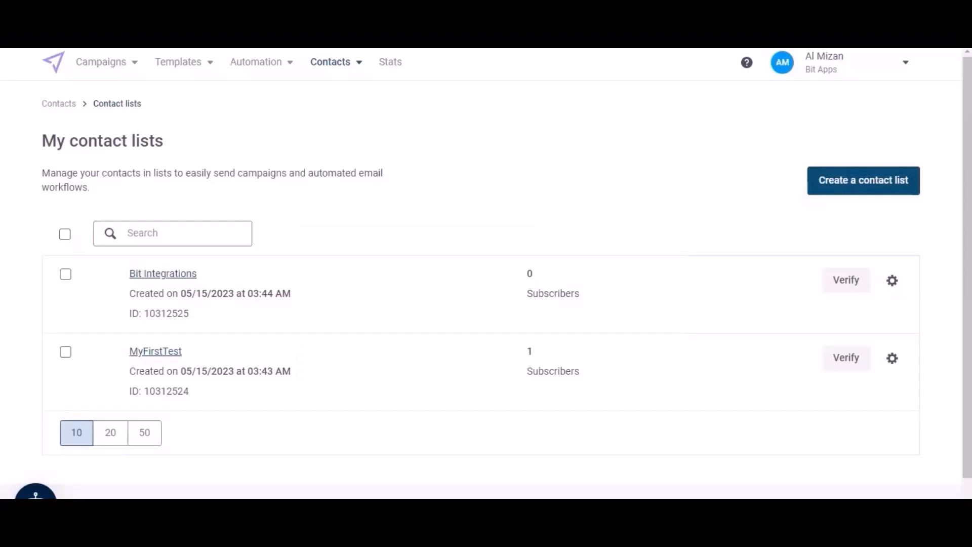
{"action": "mouse_move", "coordinate": [157, 277]}
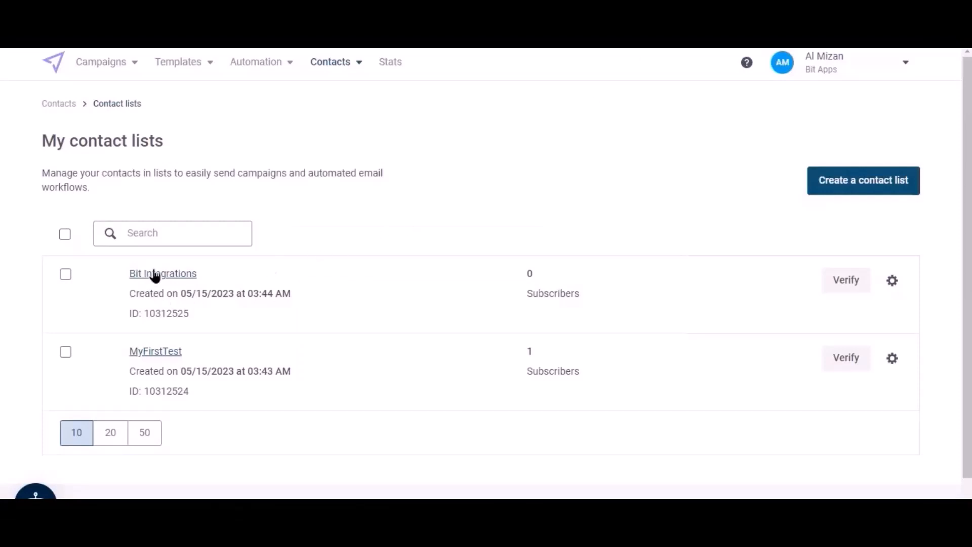
{"action": "mouse_move", "coordinate": [181, 280]}
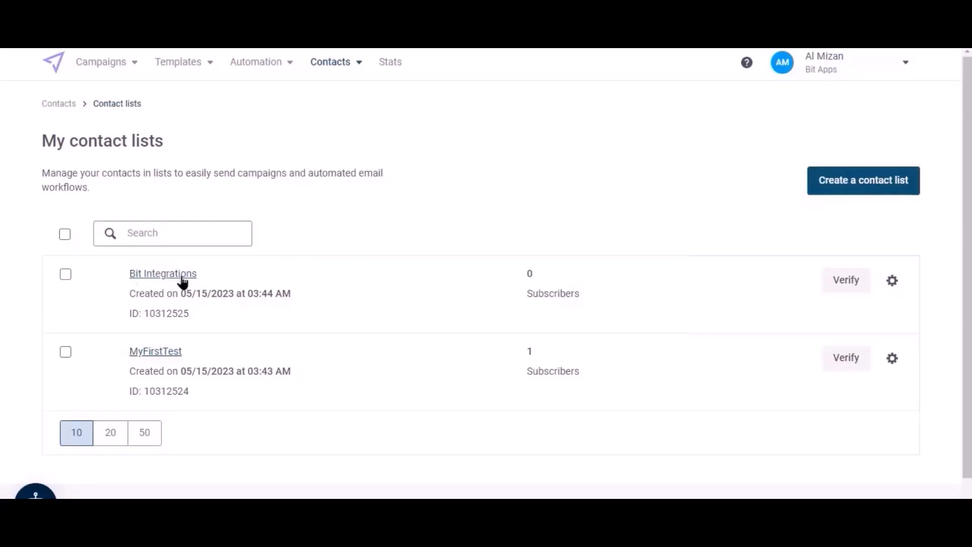
Step: View the Bit Integrations contact list showing the new subscribed test contact
{"action": "left_click", "coordinate": [162, 273]}
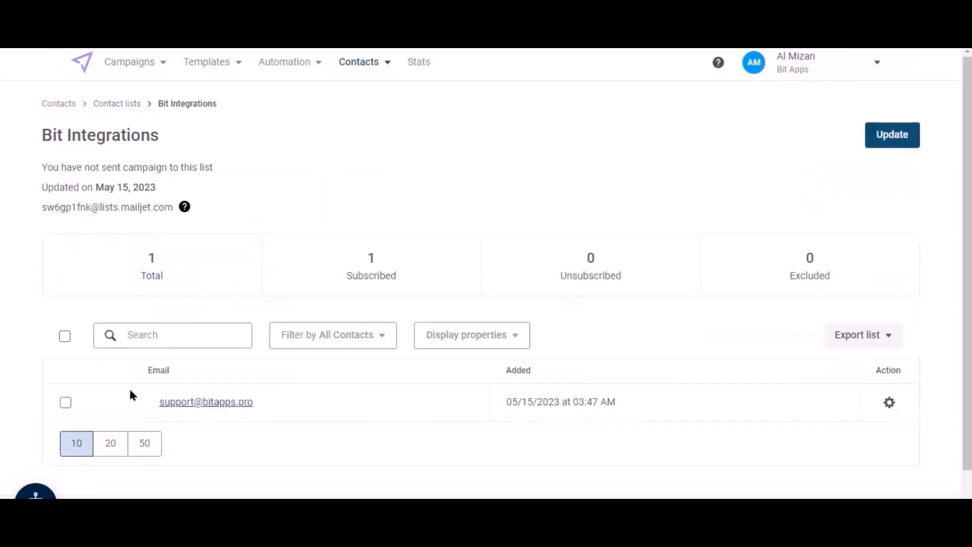
{"action": "mouse_move", "coordinate": [373, 404]}
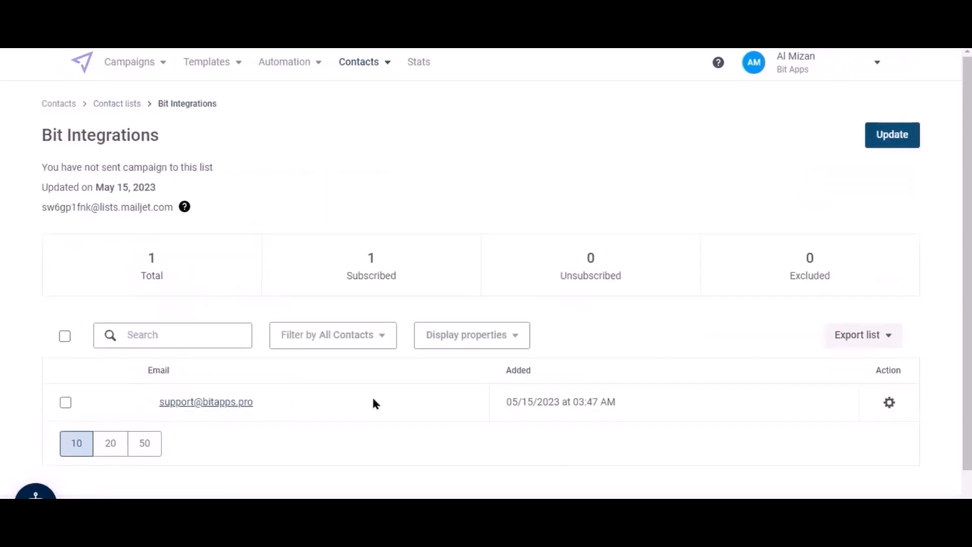
{"action": "scroll", "scroll_direction": "down", "scroll_amount": 3}
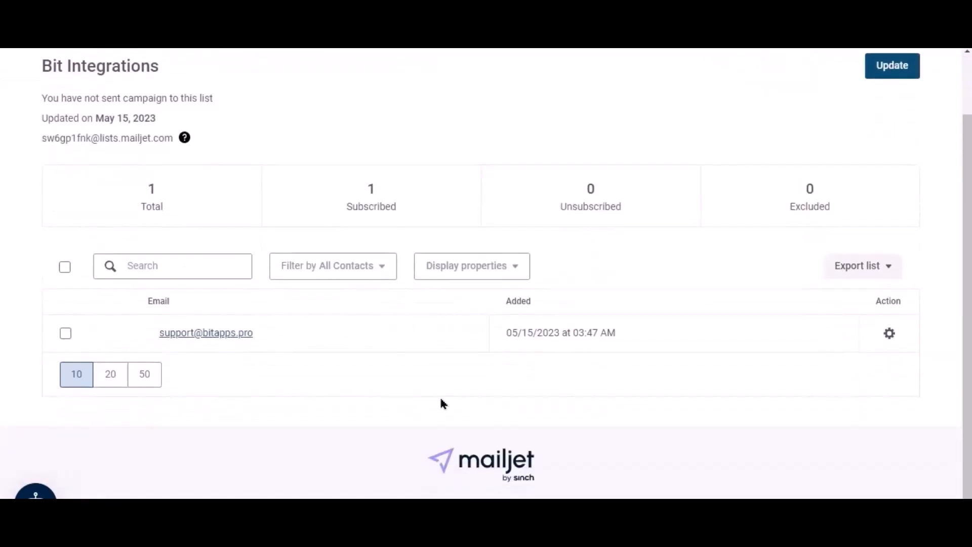